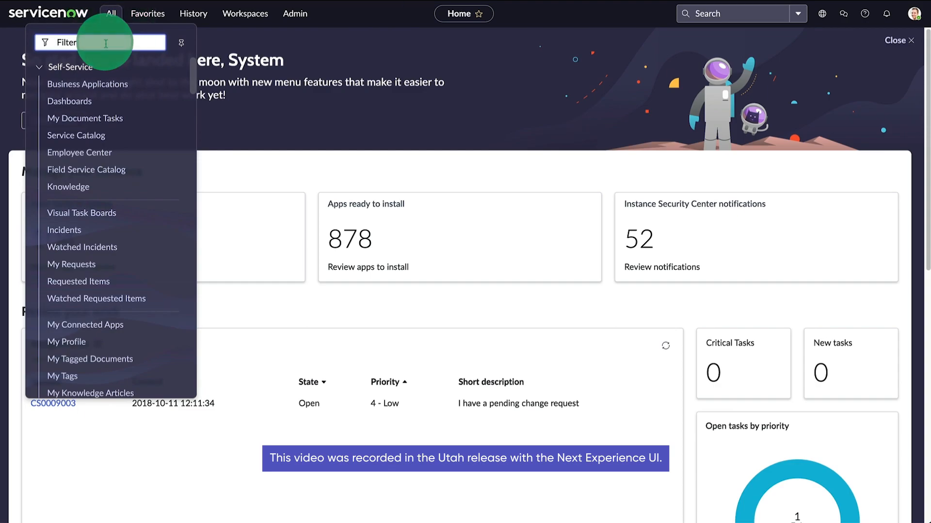
Step: Filter the All menu for 'system mail' and go to Administration > Email Accounts
{"action": "type", "text": "system mail"}
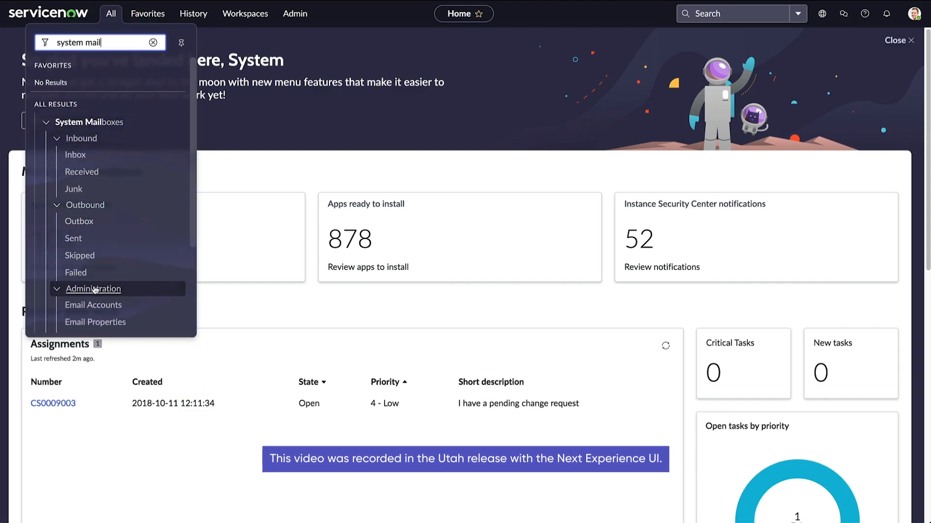
{"action": "left_click", "coordinate": [94, 305]}
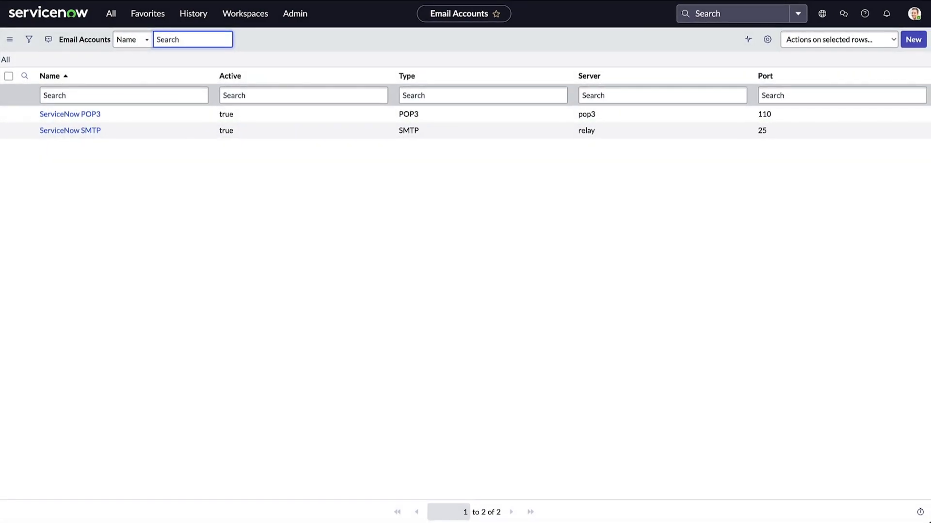
{"action": "mouse_move", "coordinate": [95, 157]}
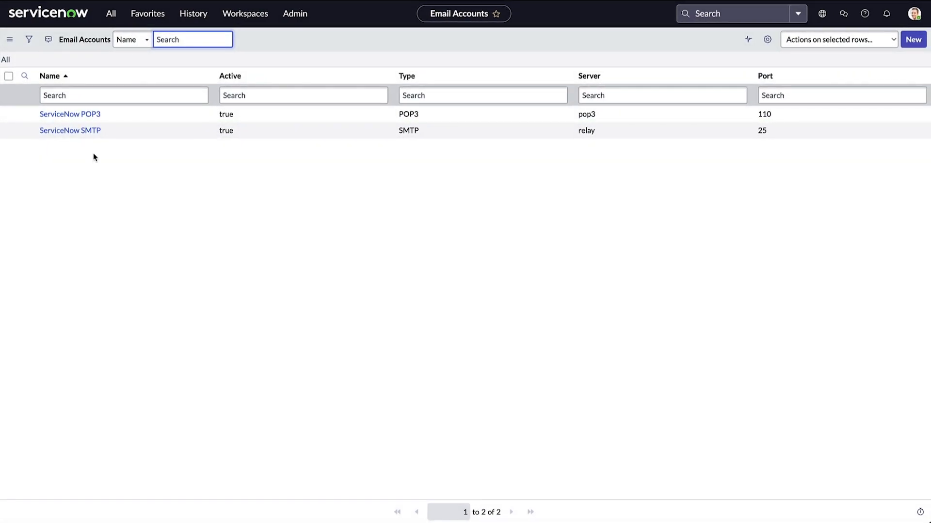
Step: Open the ServiceNow SMTP account record (STARTTLS, port 587) from the list
{"action": "left_click", "coordinate": [70, 131]}
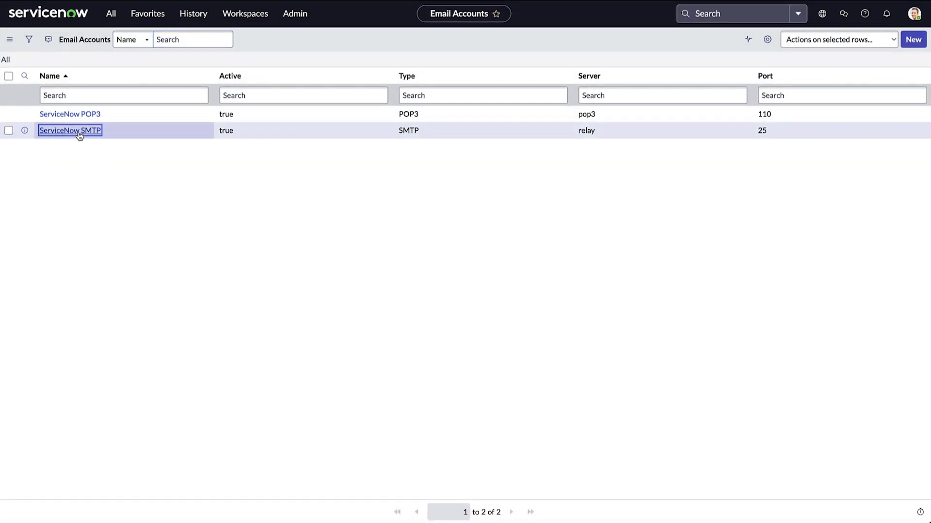
{"action": "left_click", "coordinate": [70, 130]}
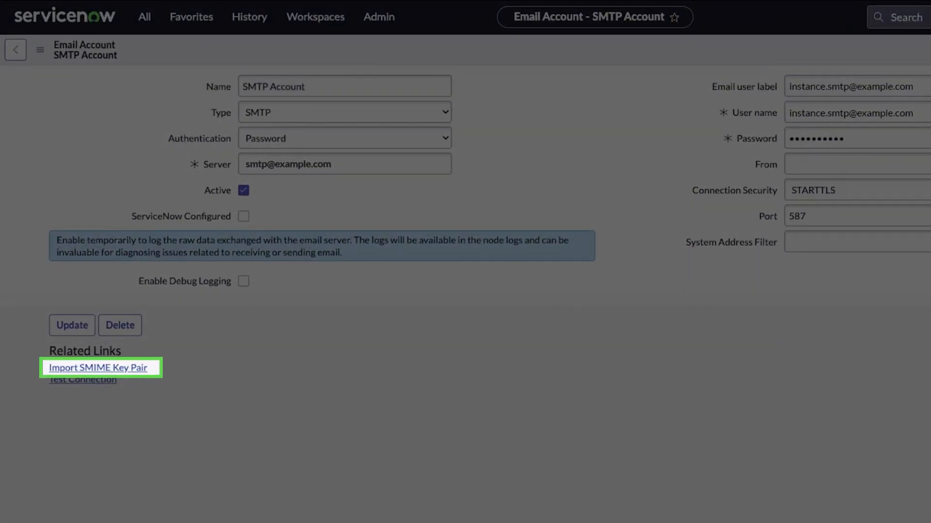
Step: Start the Import SMIME Key Pair wizard for module smime_instance_smtp_example_com
{"action": "left_click", "coordinate": [99, 368]}
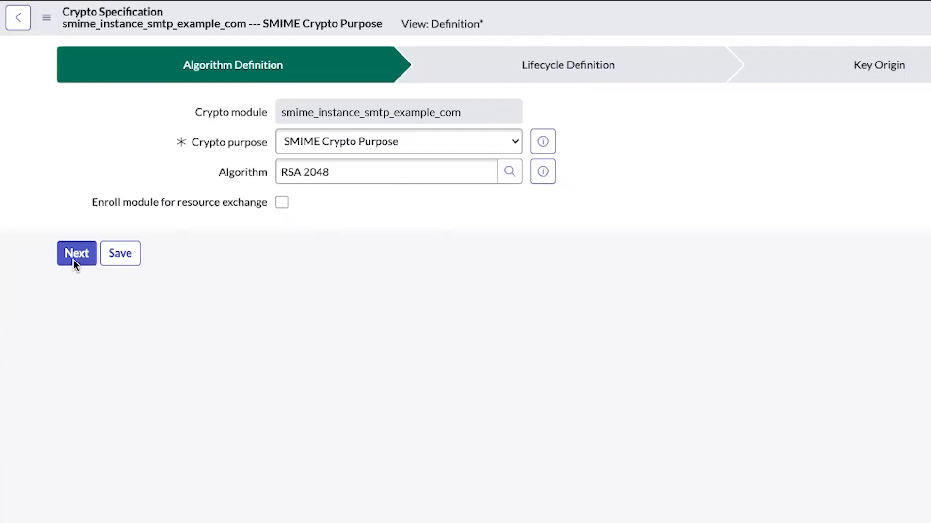
Step: Advance to the lifecycle step and mark both key lifecycle rows for deletion
{"action": "left_click", "coordinate": [75, 253]}
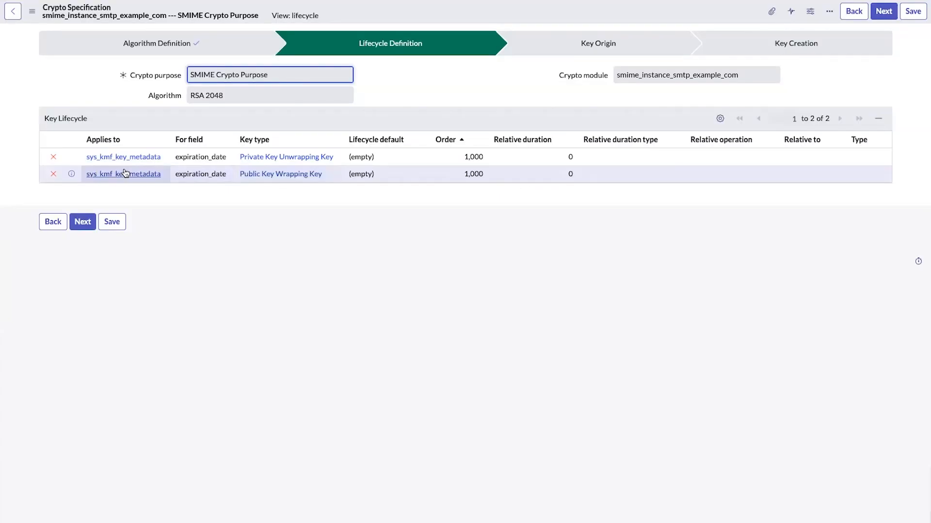
{"action": "mouse_move", "coordinate": [53, 157]}
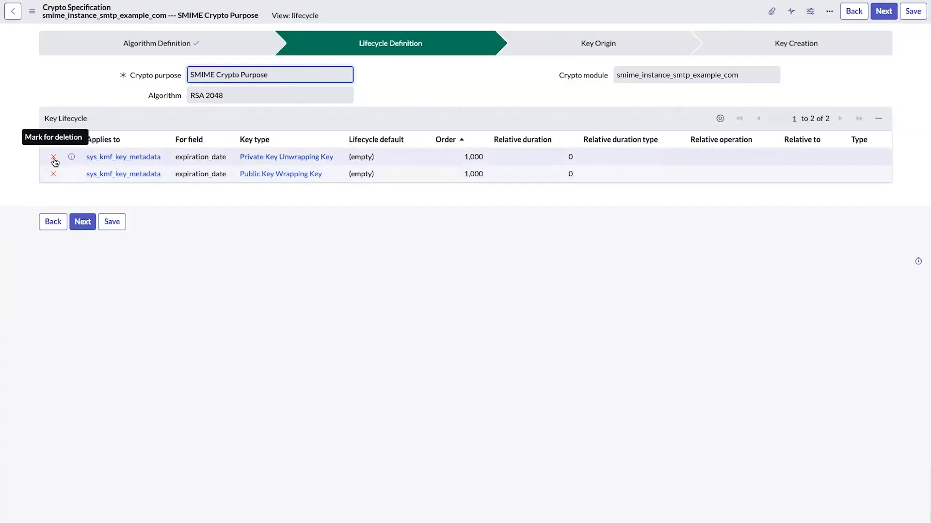
{"action": "left_click", "coordinate": [53, 157]}
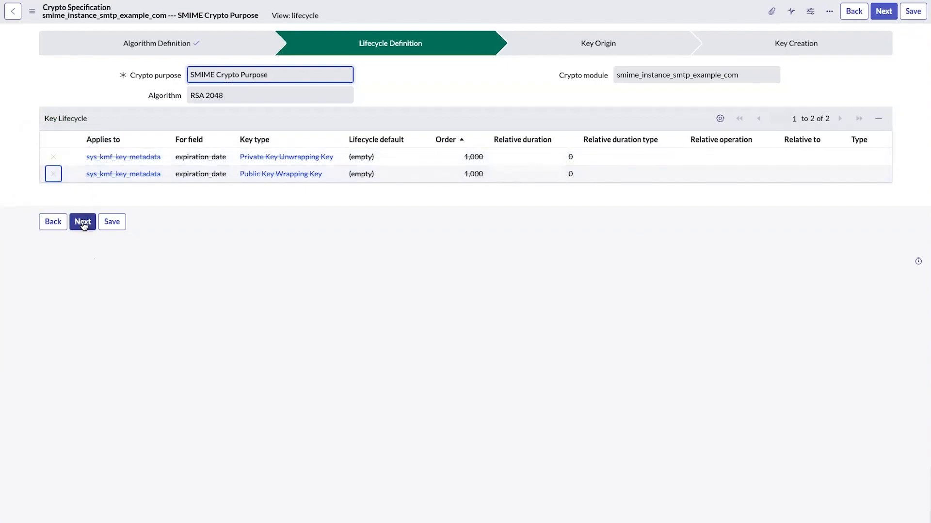
Step: Set key alias Key_SMIME with origin Import from PKCS12 and reach the key creation step
{"action": "left_click", "coordinate": [83, 221]}
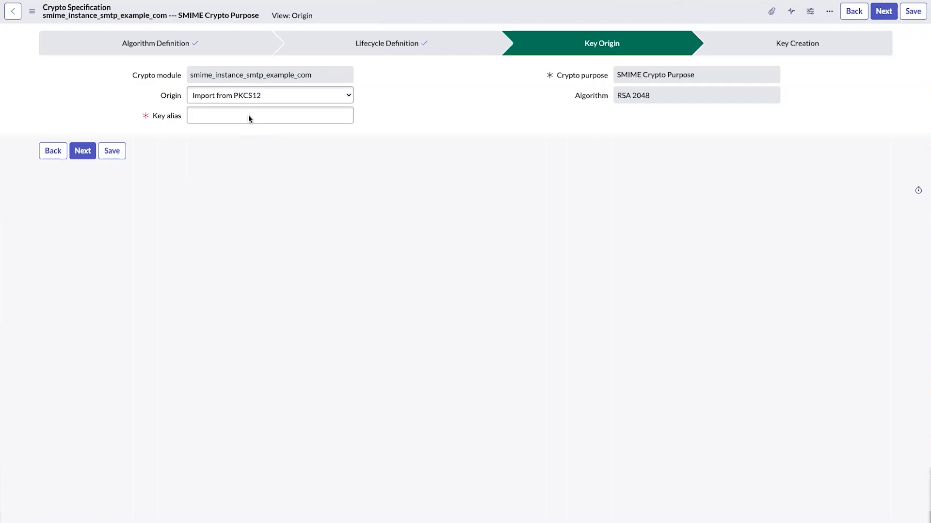
{"action": "type", "text": "Key_SMIME"}
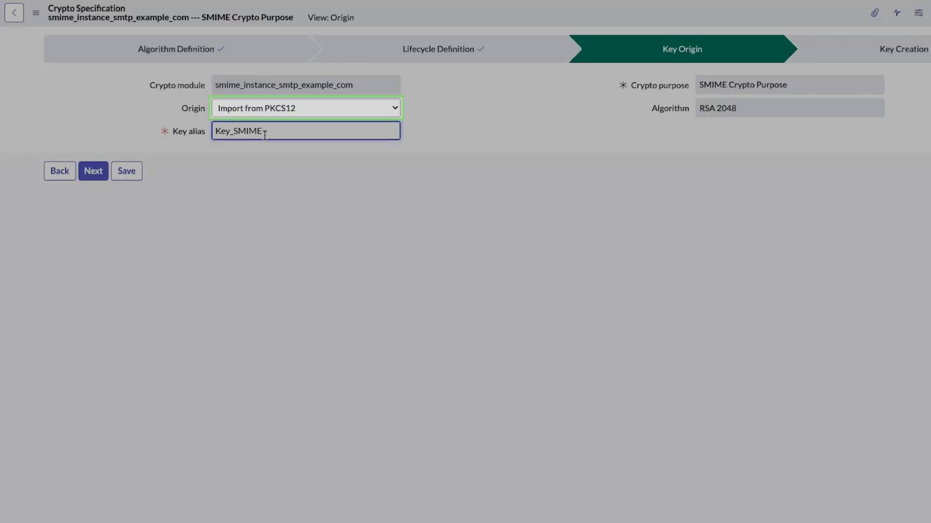
{"action": "left_click", "coordinate": [93, 171]}
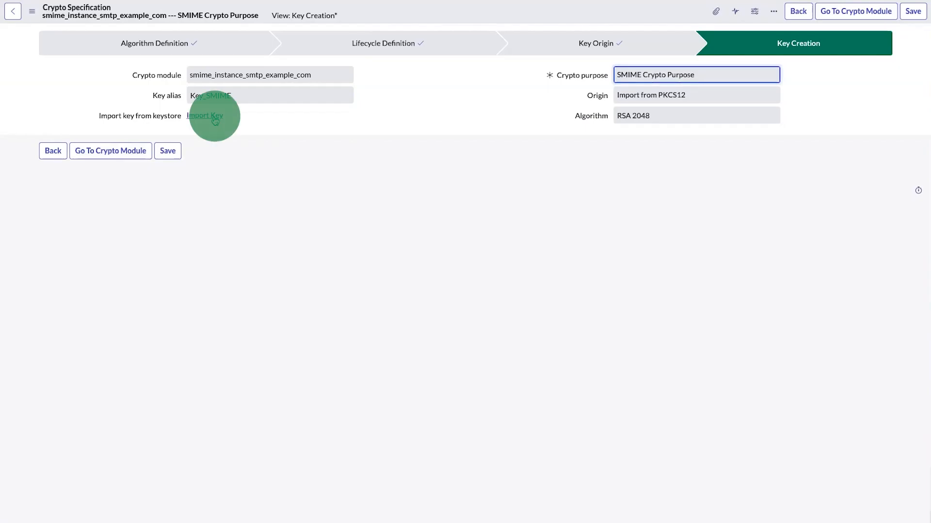
Step: Import the PKCS12 keystore instance.smtp.p12 with its password
{"action": "left_click", "coordinate": [205, 116]}
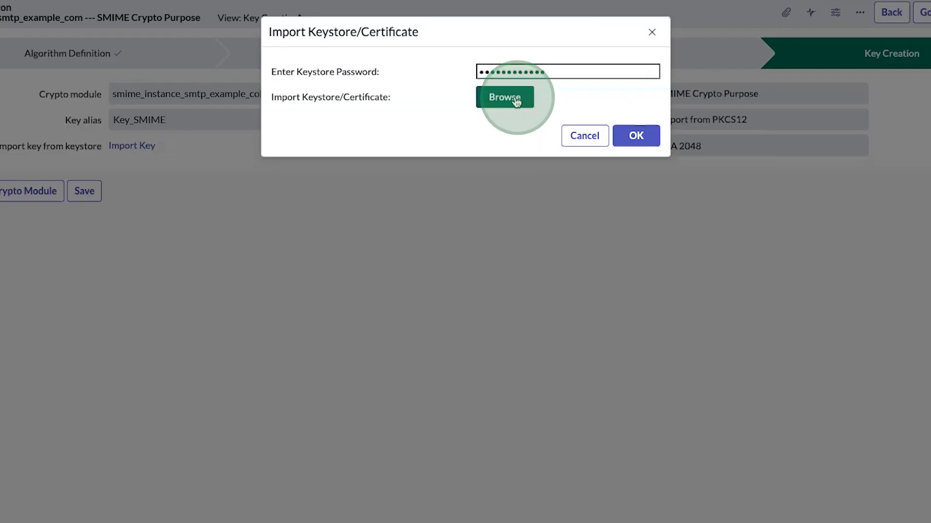
{"action": "left_click", "coordinate": [504, 97]}
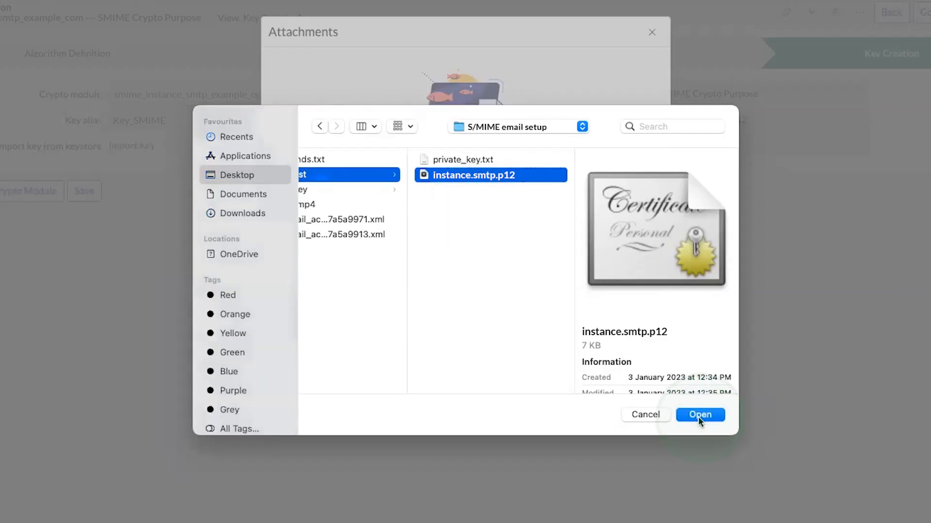
{"action": "left_click", "coordinate": [700, 415]}
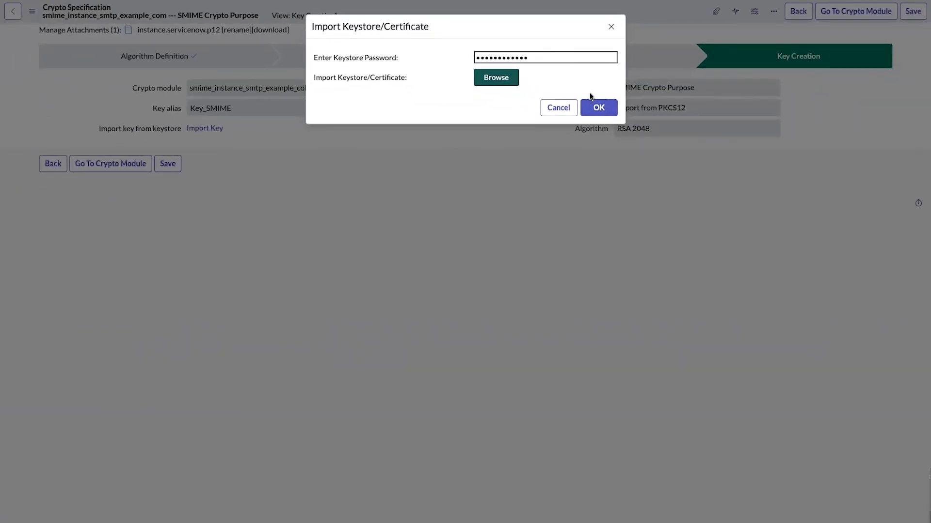
{"action": "left_click", "coordinate": [598, 107]}
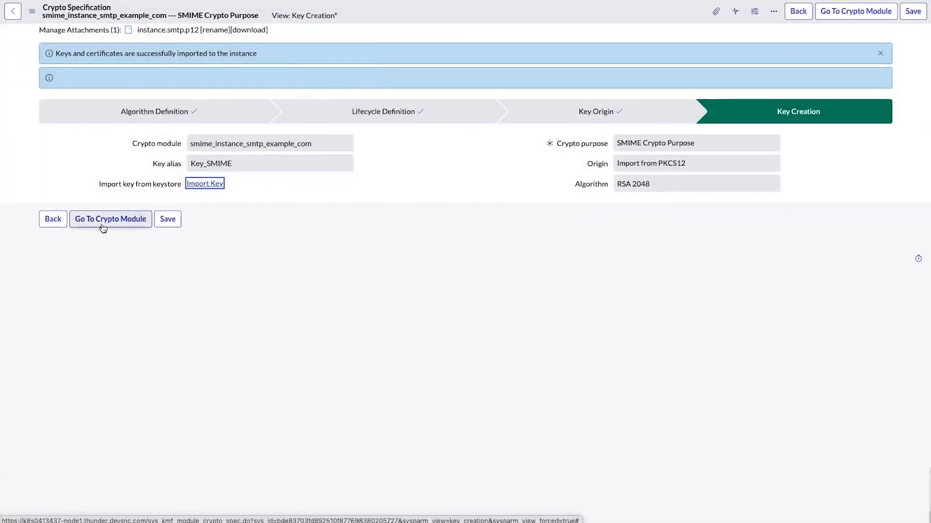
Step: Go to the crypto module and list its two active RSA 2048 module keys
{"action": "left_click", "coordinate": [111, 219]}
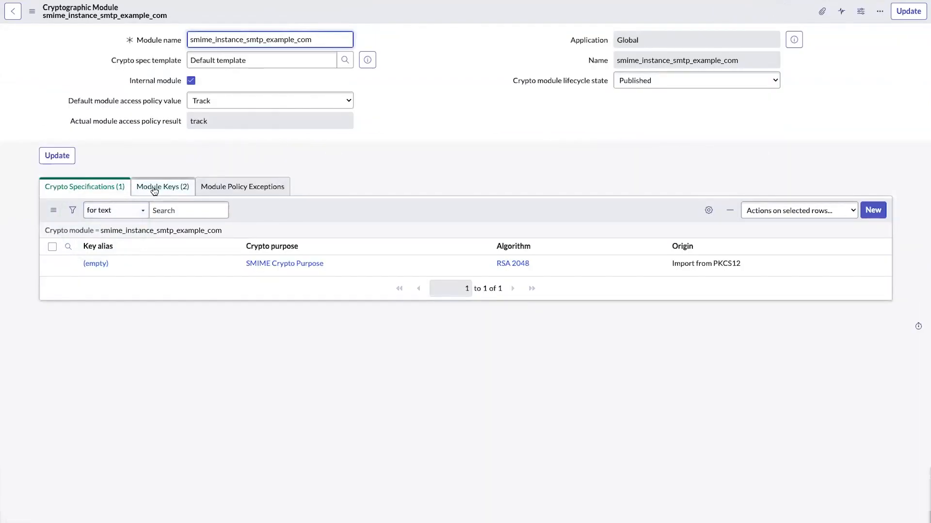
{"action": "left_click", "coordinate": [162, 187]}
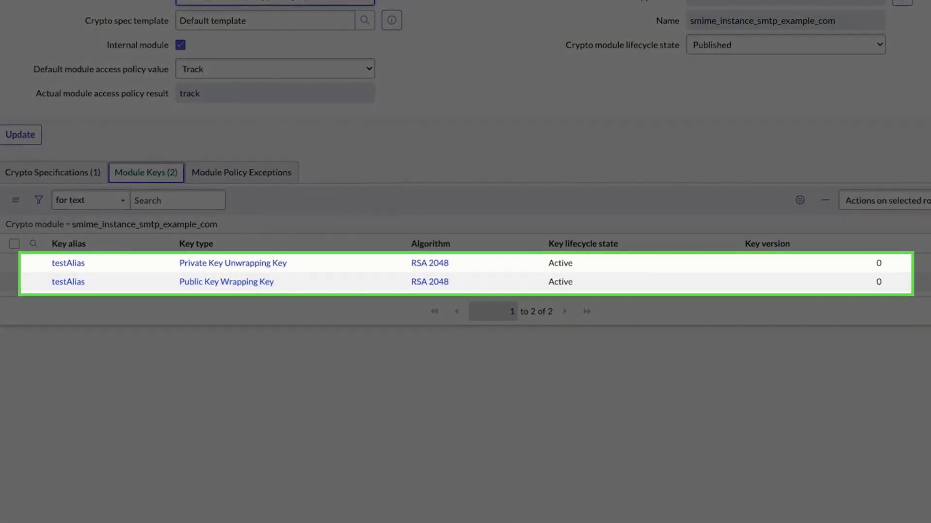